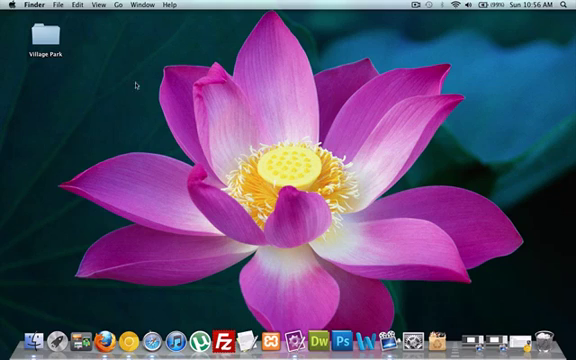
Open the Village Park folder on the desktop to reveal index.html
{"action": "left_click", "coordinate": [48, 42]}
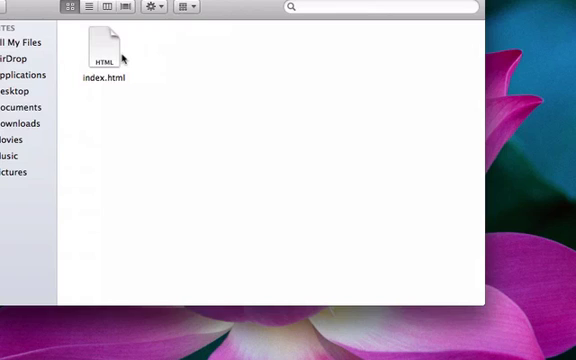
{"action": "right_click", "coordinate": [105, 48]}
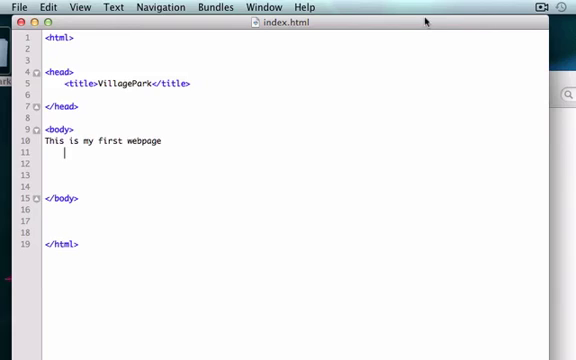
{"action": "mouse_move", "coordinate": [187, 29]}
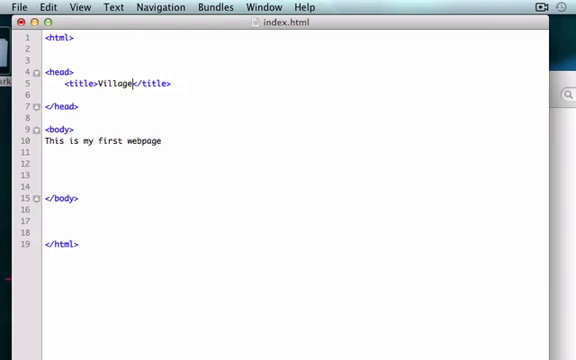
Clear the leftover title text and bring up index.html's Open With options in Finder
{"action": "key", "text": "Backspace"}
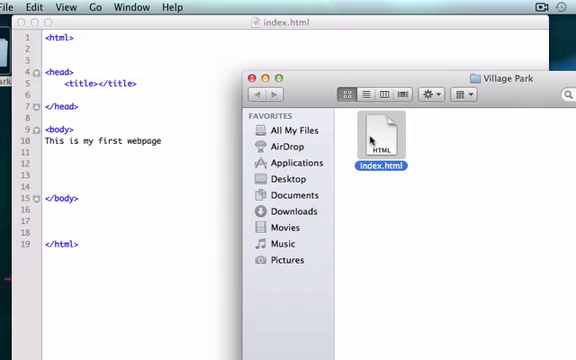
{"action": "right_click", "coordinate": [384, 140]}
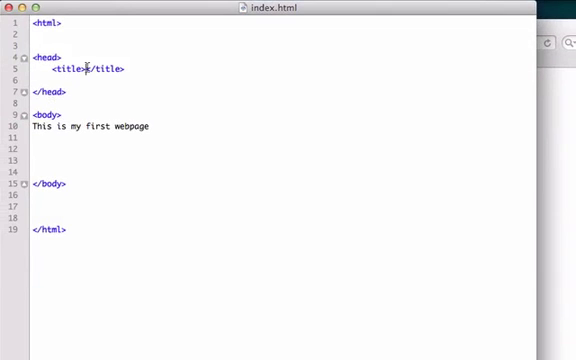
{"action": "type", "text": "Sterling"}
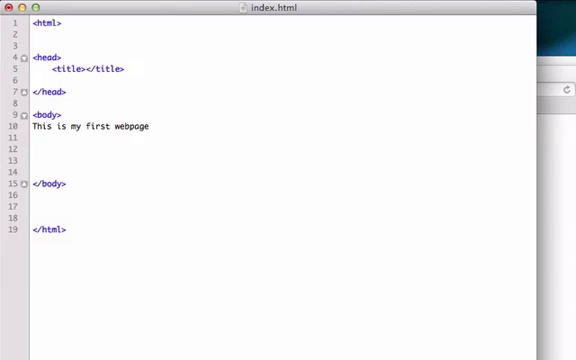
Type 'Village Park' as the title and delete the title line from the head
{"action": "type", "text": "Village Park"}
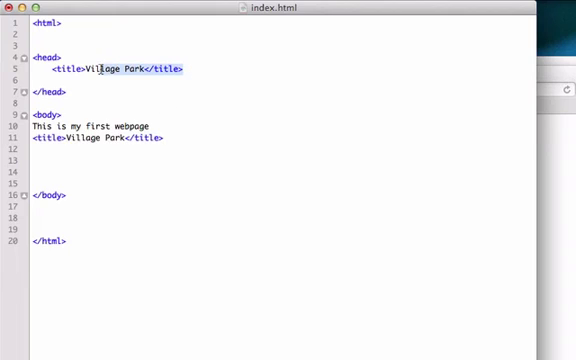
{"action": "key", "text": "Delete"}
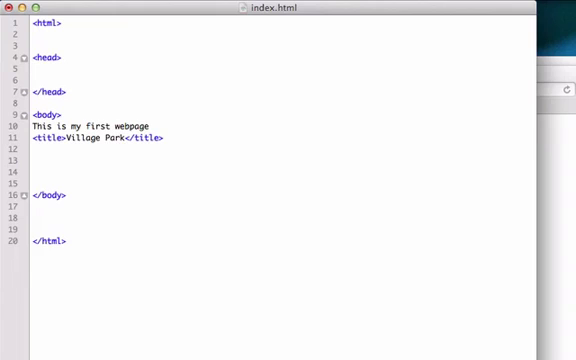